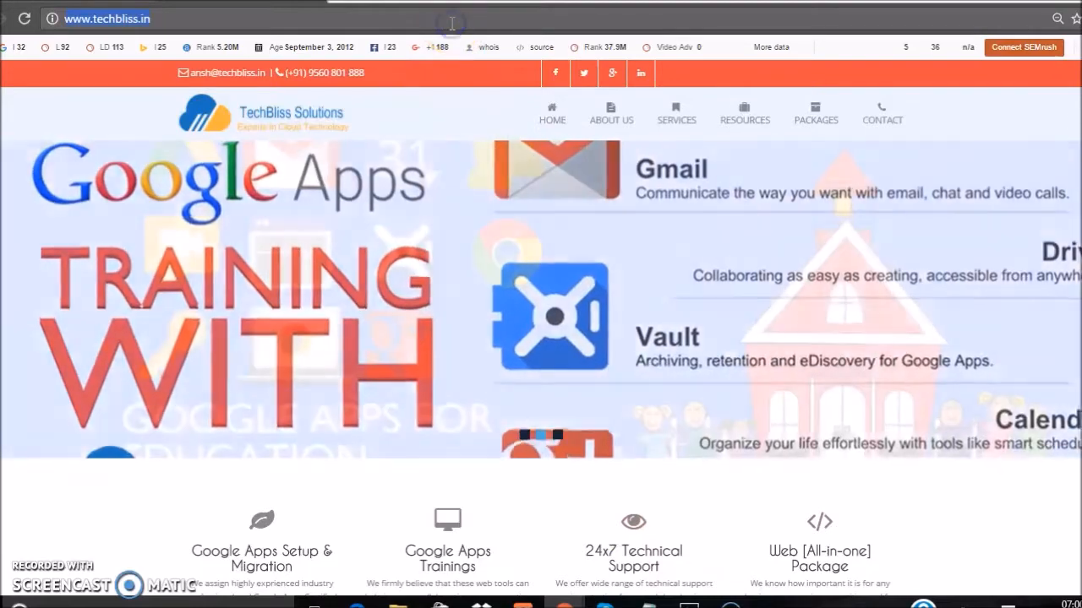
Go to gmail.com and bring up the account's general settings page
text(gmail.com)
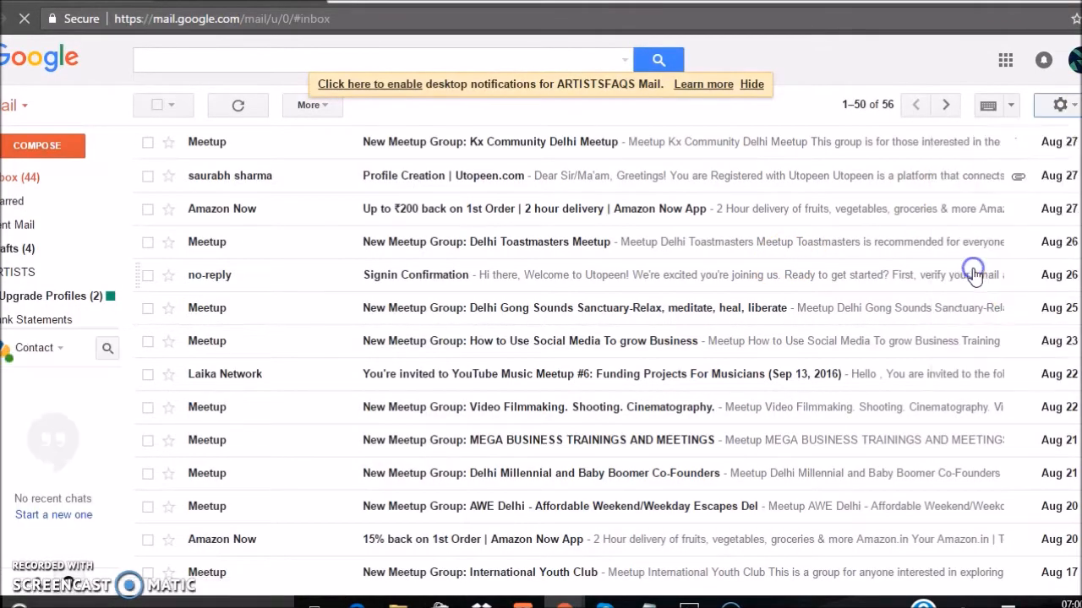
click(1054, 105)
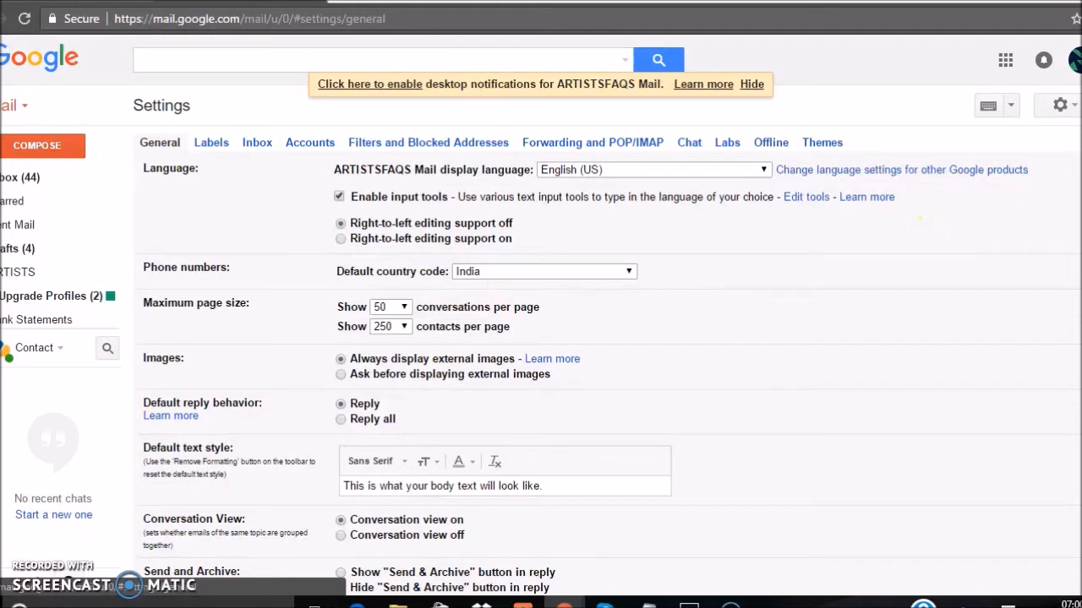
Enable Undo Send in the general settings
scroll(down, 3)
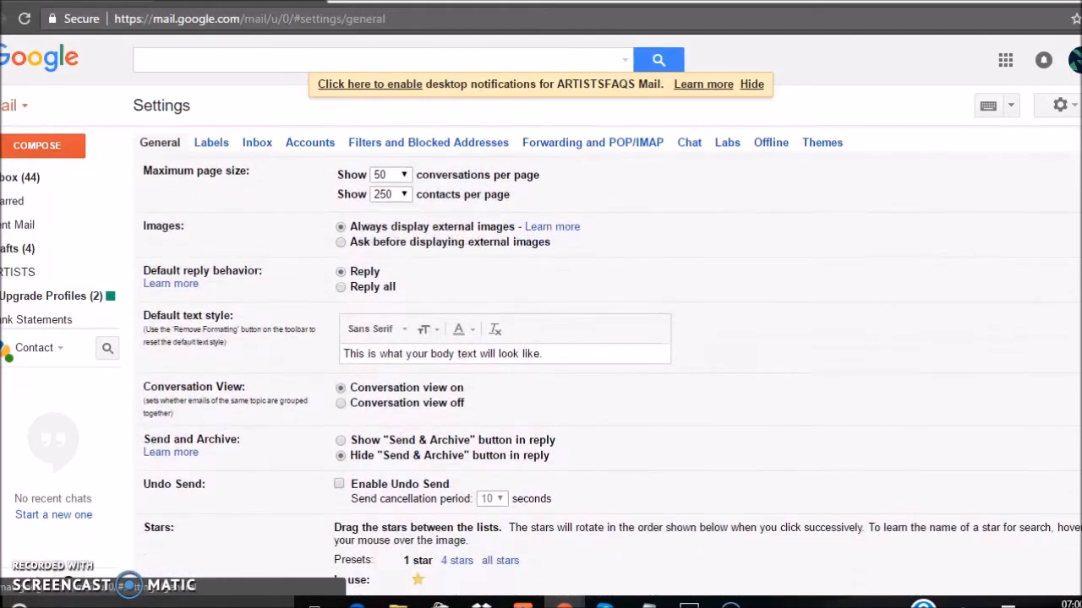
scroll(down, 3)
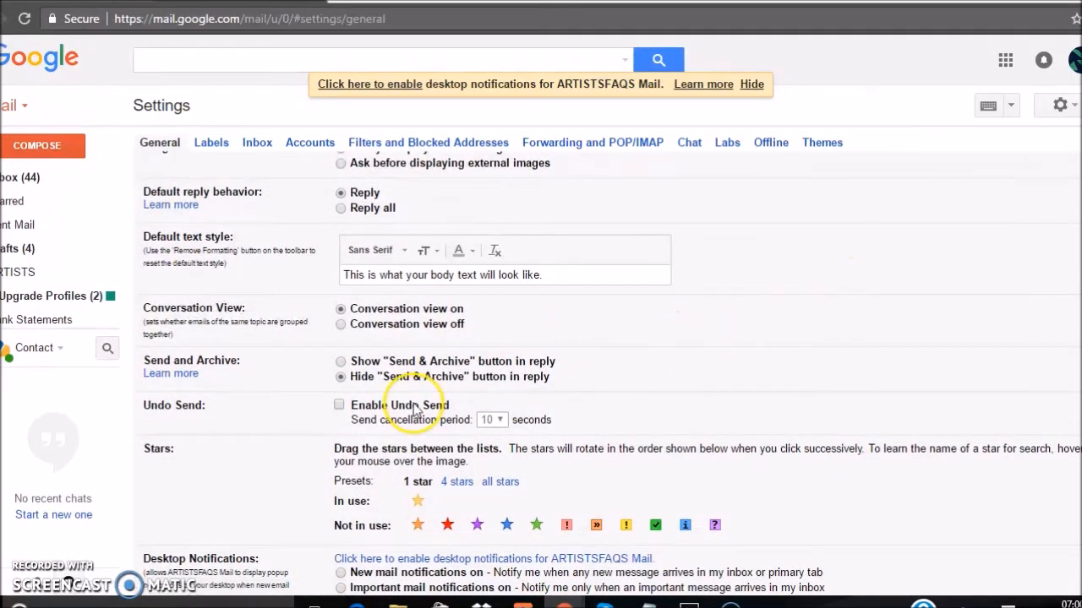
click(339, 406)
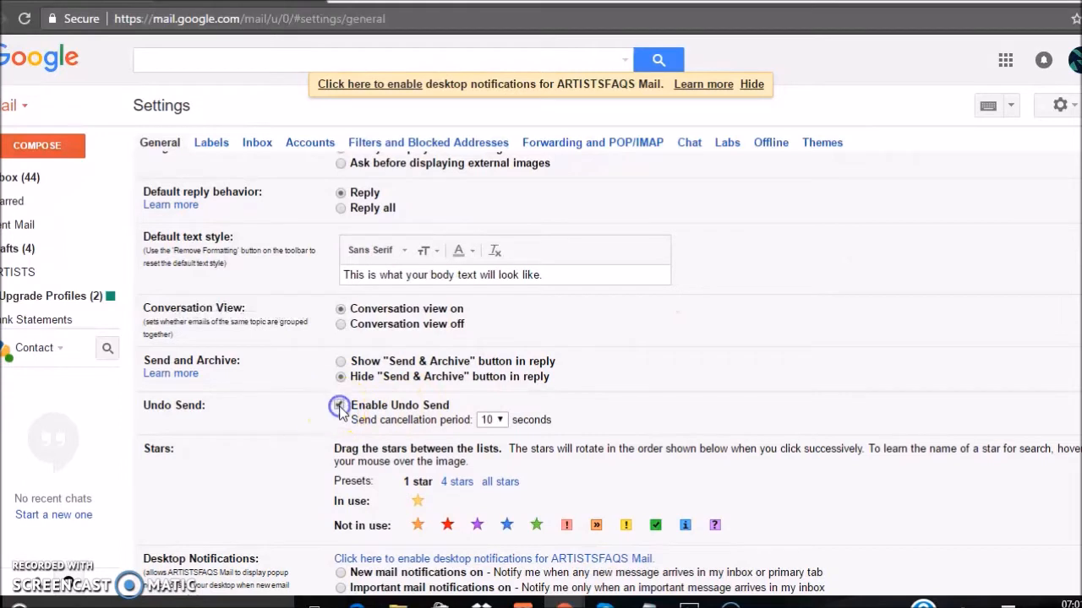
click(338, 406)
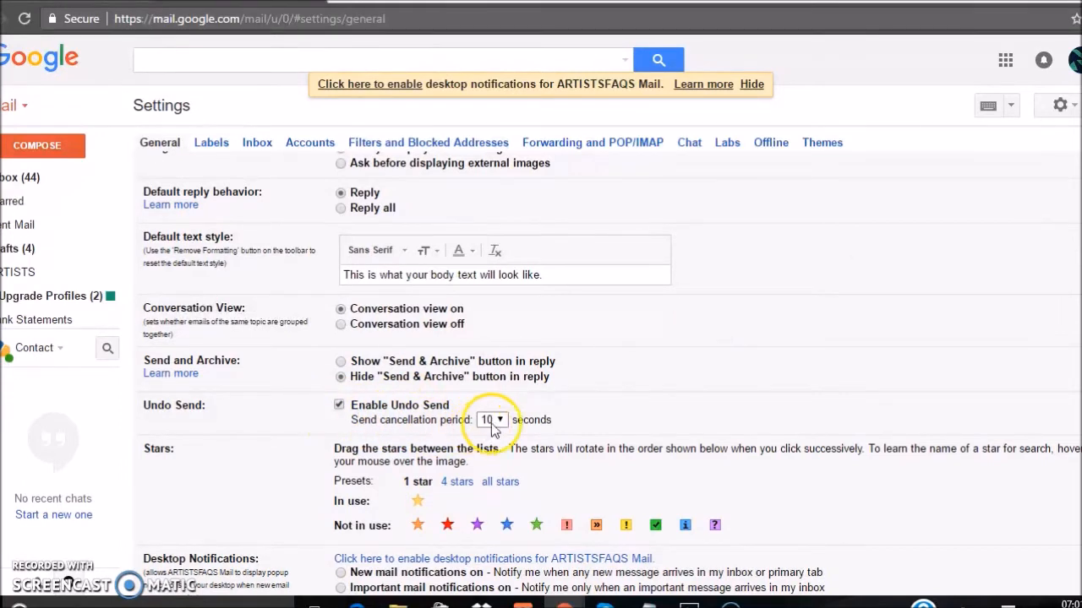
Set the send cancellation period to 5 seconds and save the changes
click(493, 419)
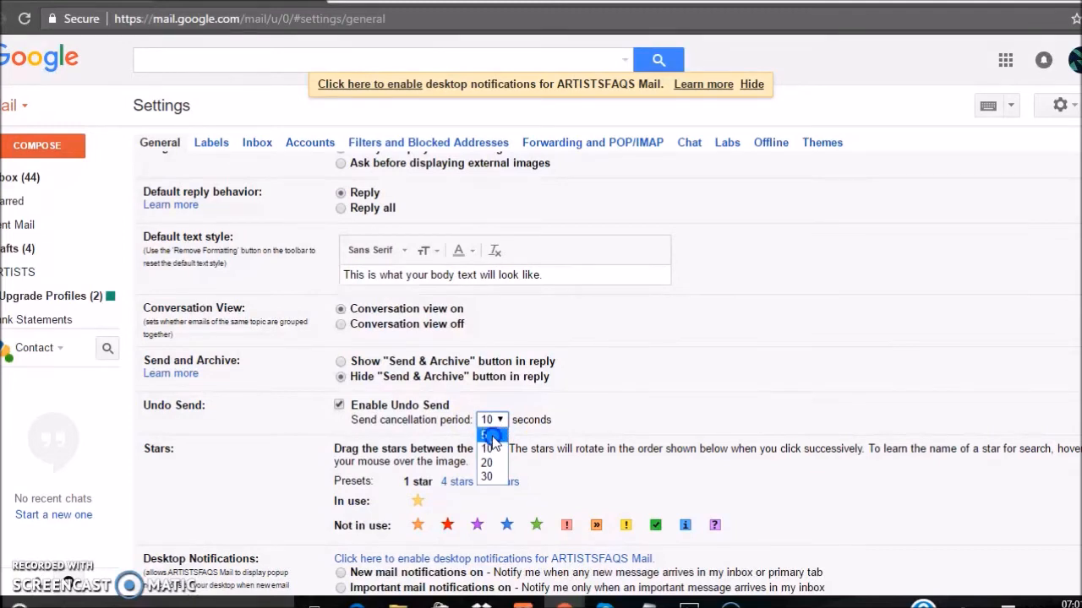
click(486, 434)
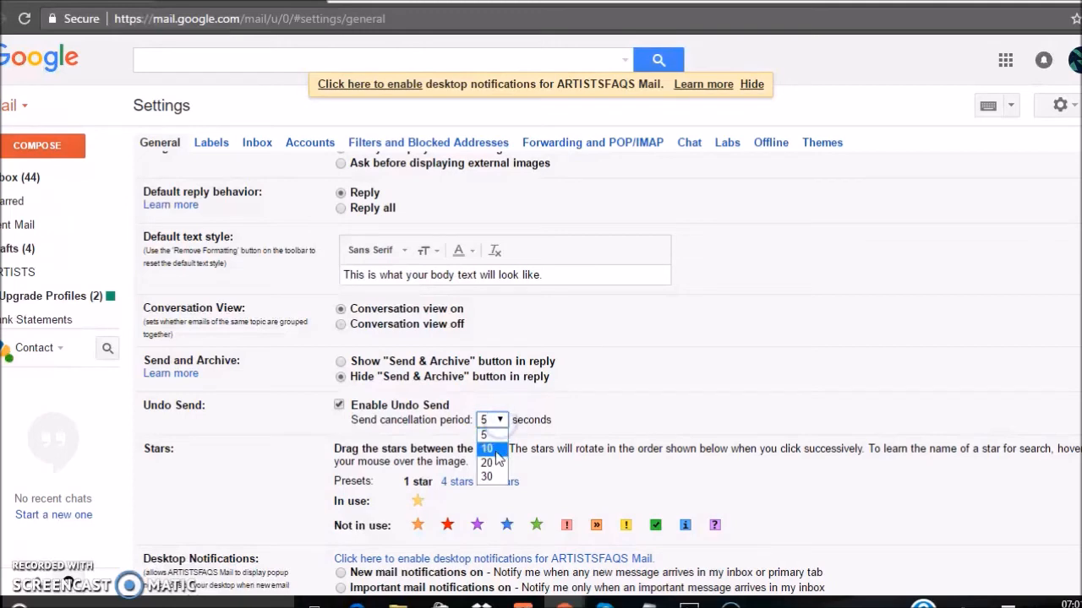
click(487, 449)
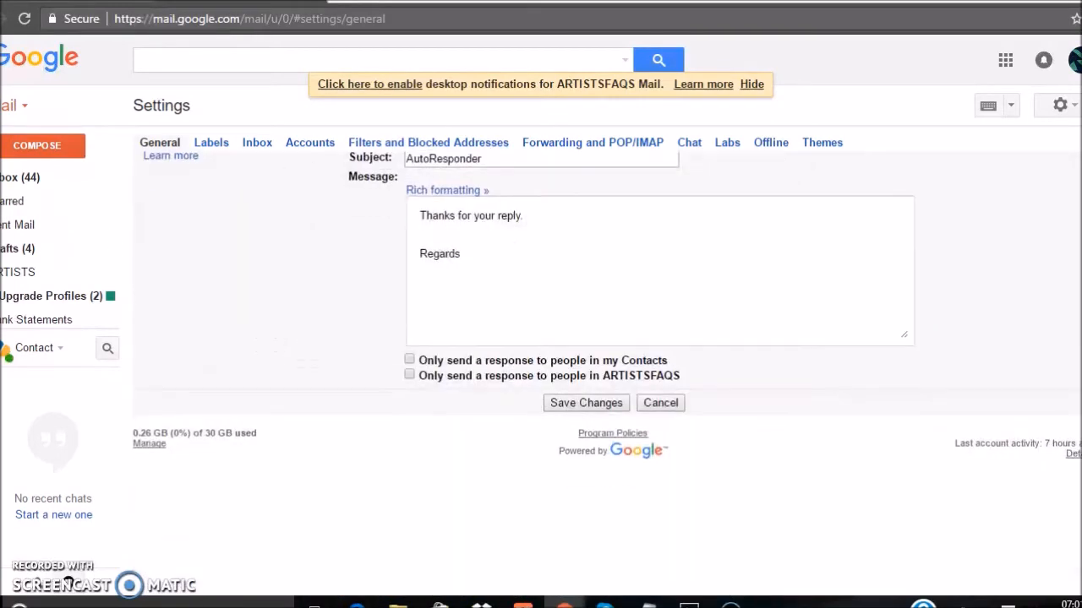
click(585, 402)
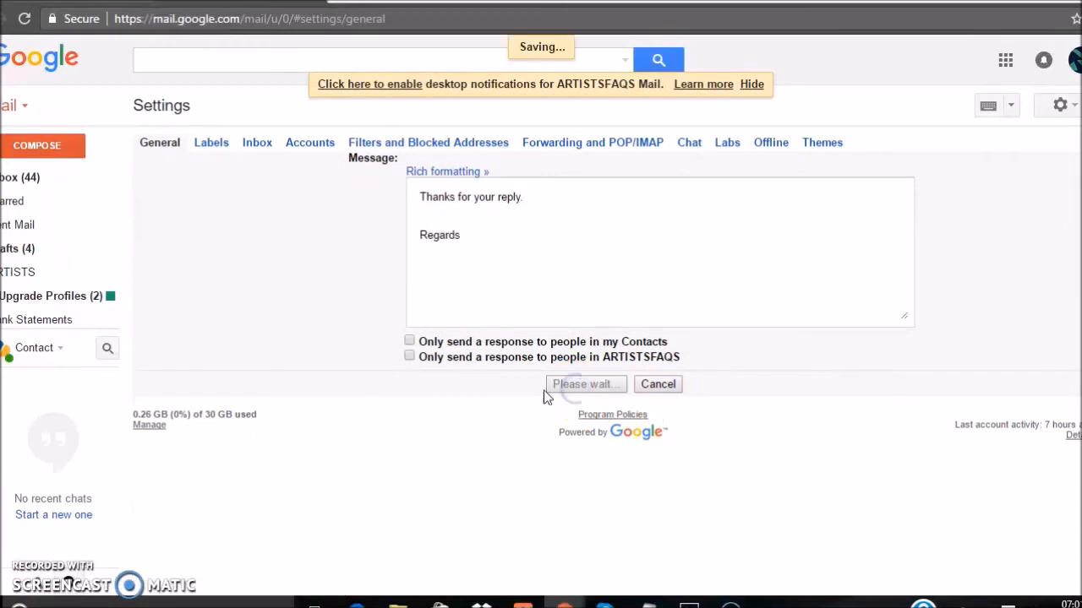